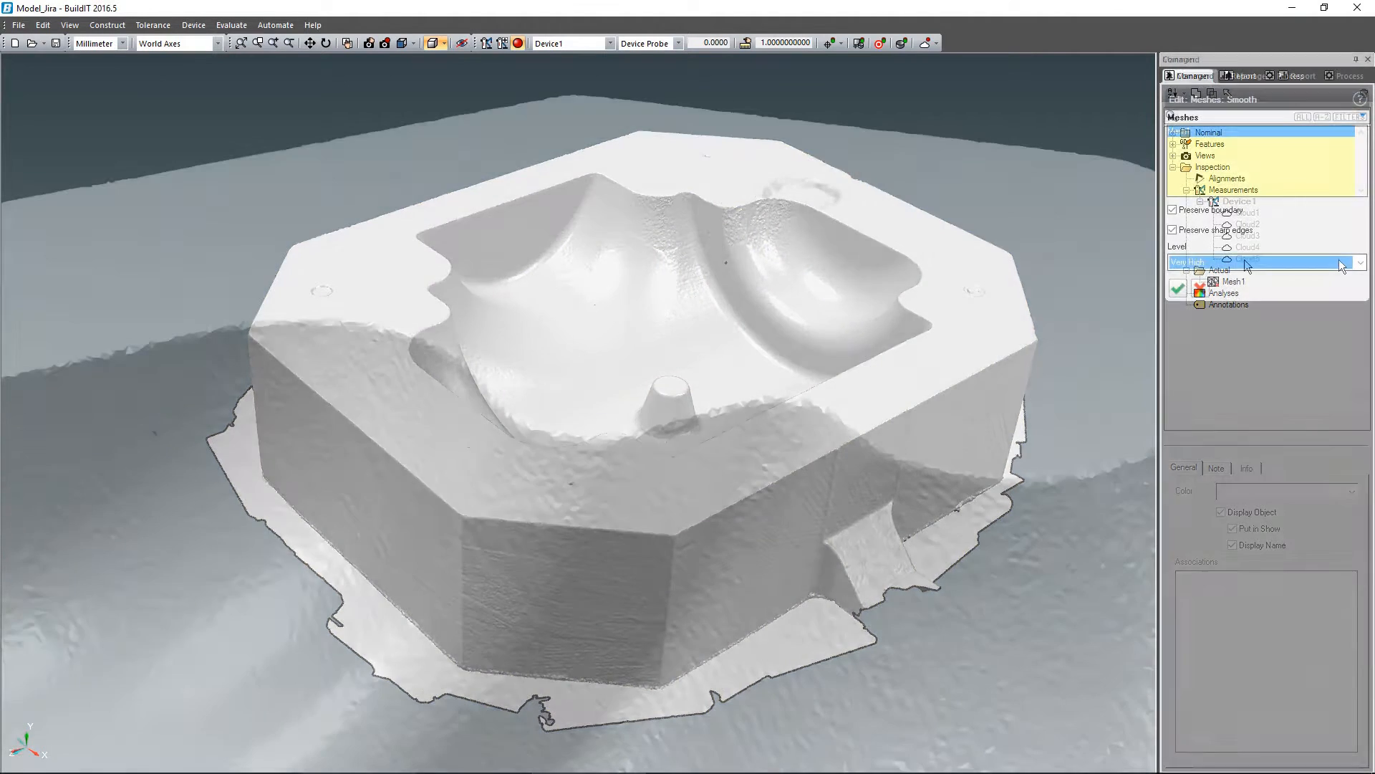
# Step: Set the mesh smoothing level to Very High, preserving boundary and sharp edges
pyautogui.click(1359, 261)
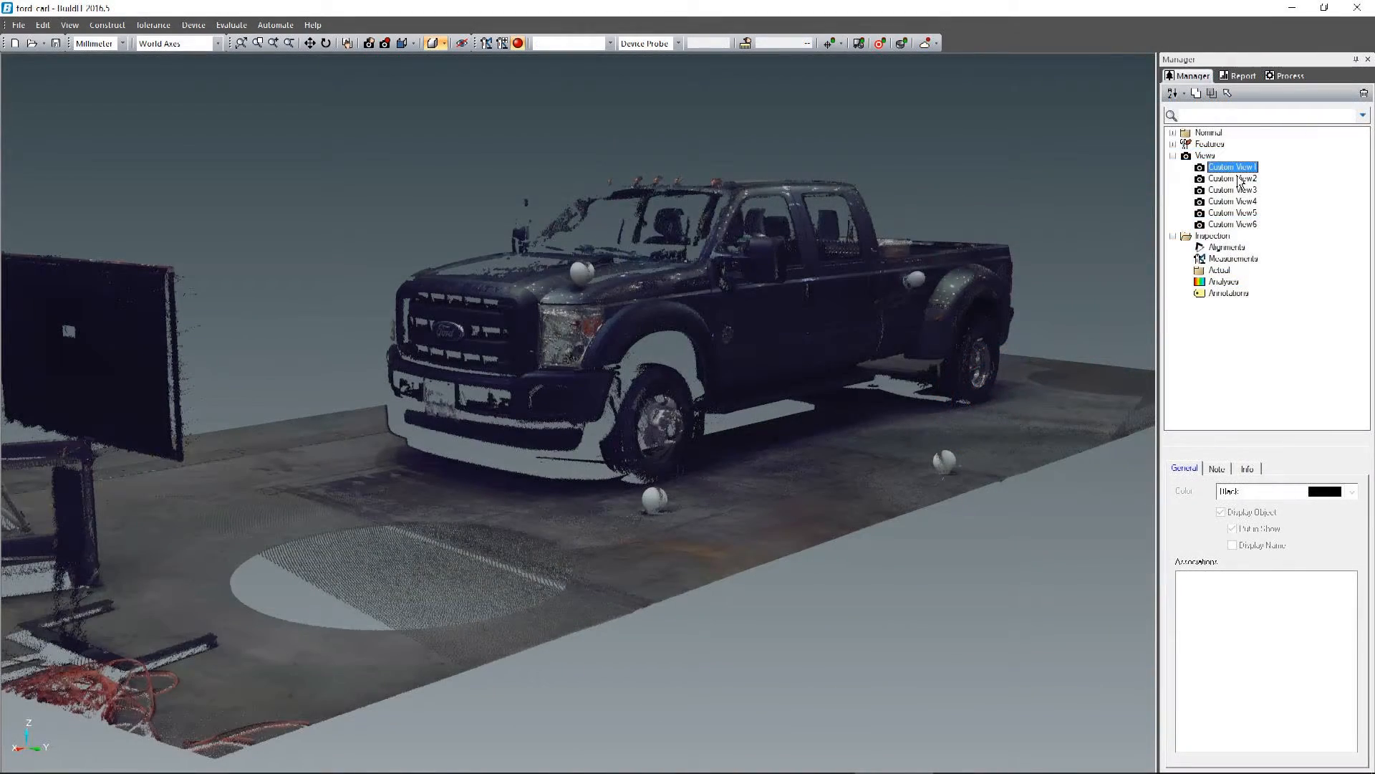
# Step: Show the truck scan from Custom View2, then from behind via Custom View4
pyautogui.click(1231, 178)
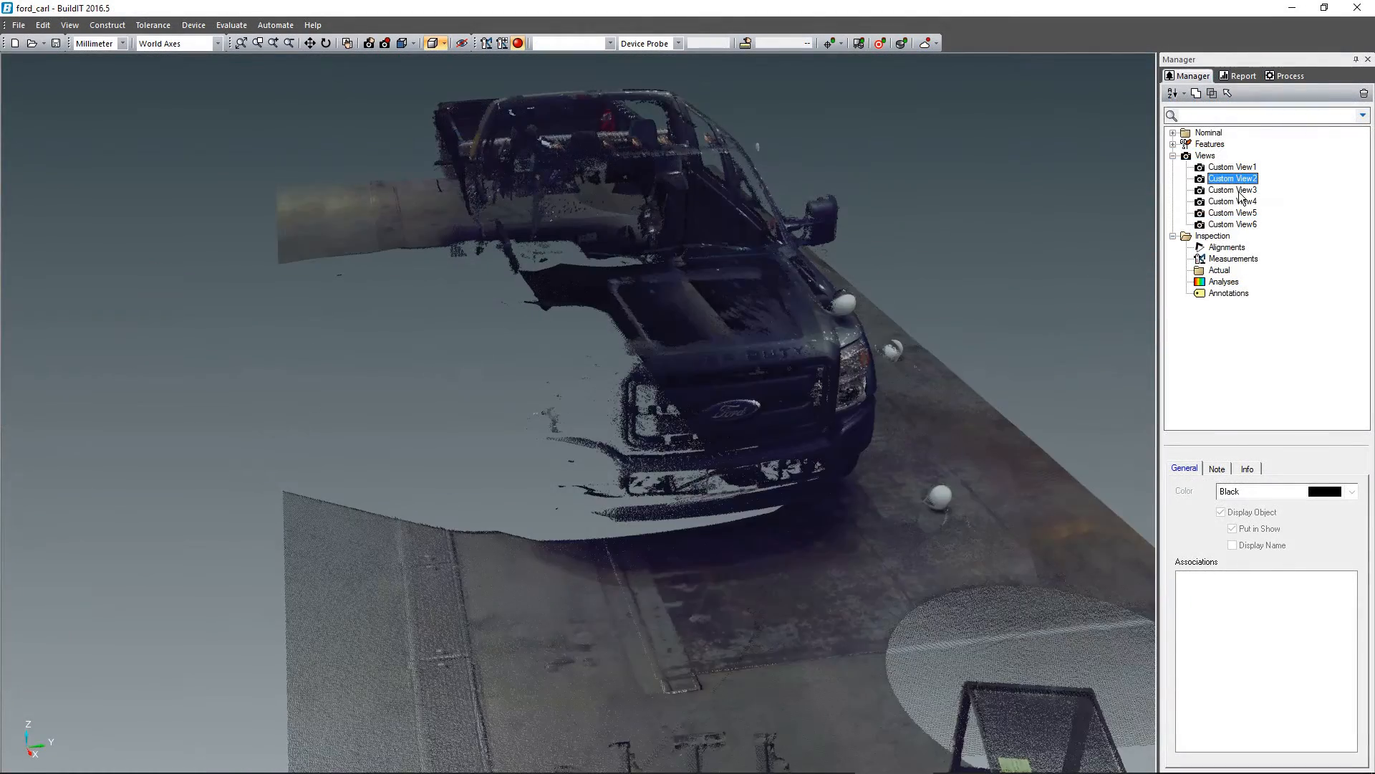
pyautogui.click(1231, 200)
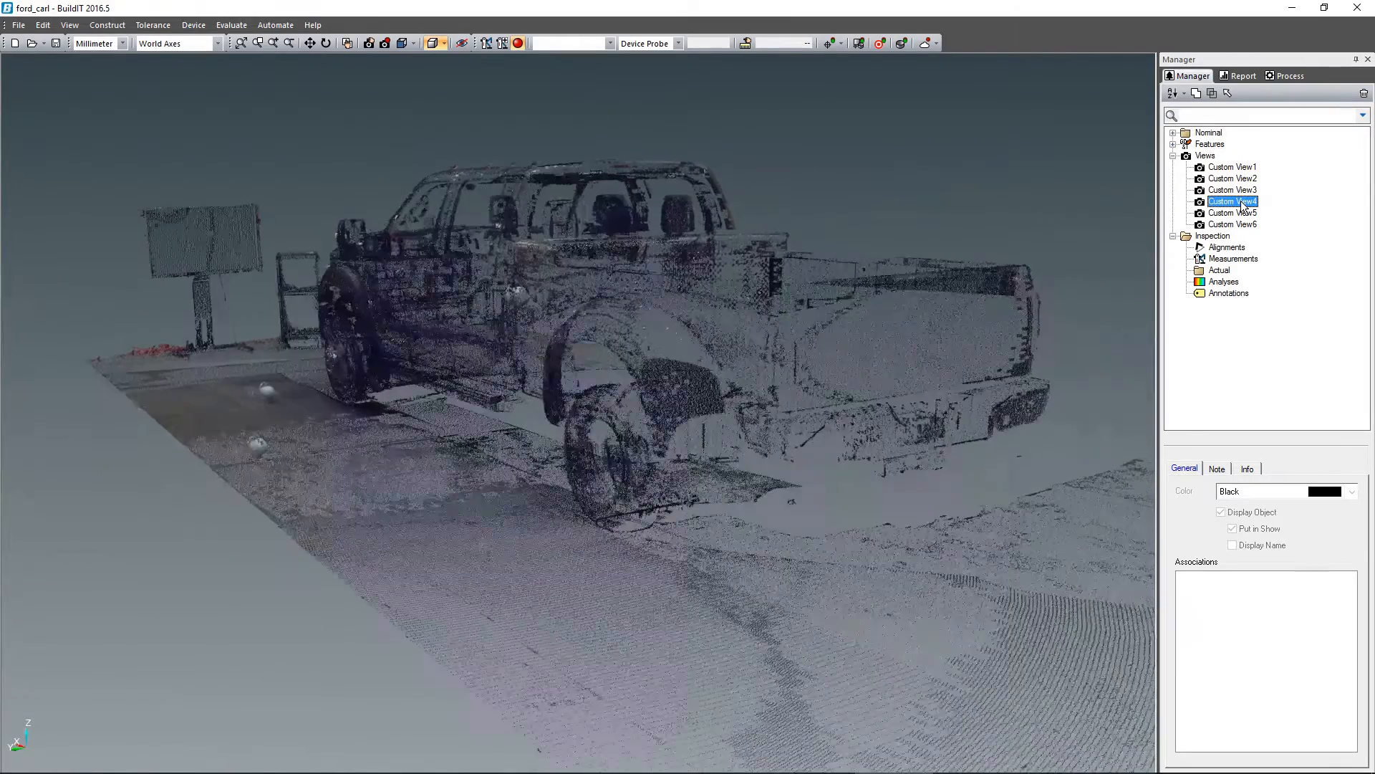